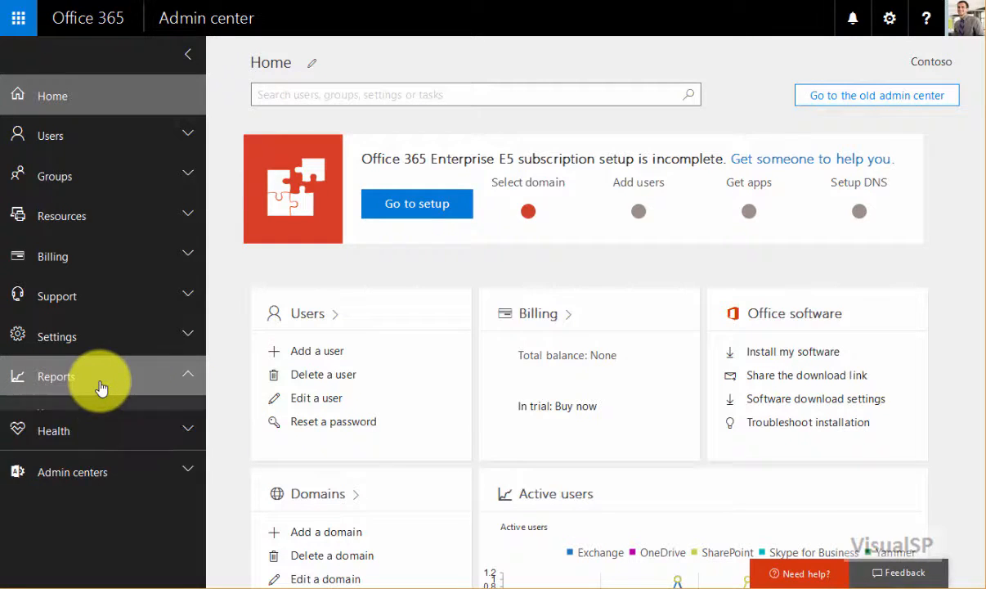
- View the Email activity usage report's Details table listing each user by name
click(55, 376)
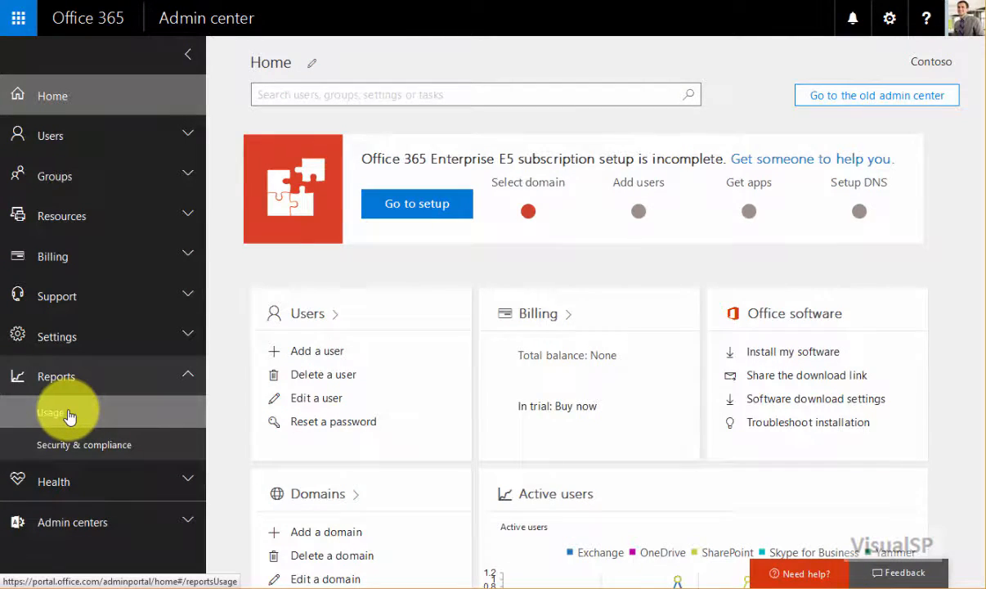
click(49, 413)
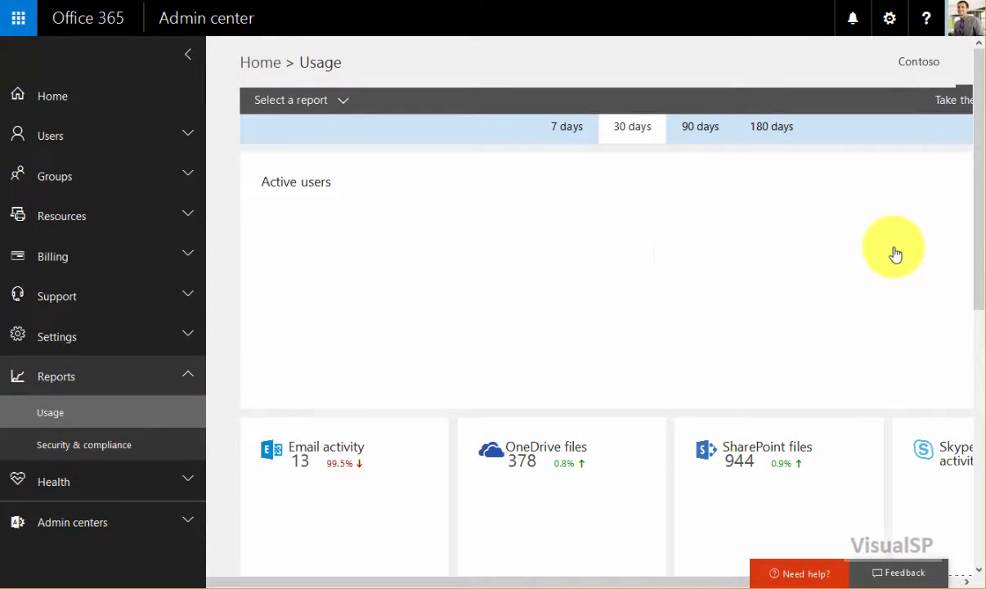
scroll(down, 3)
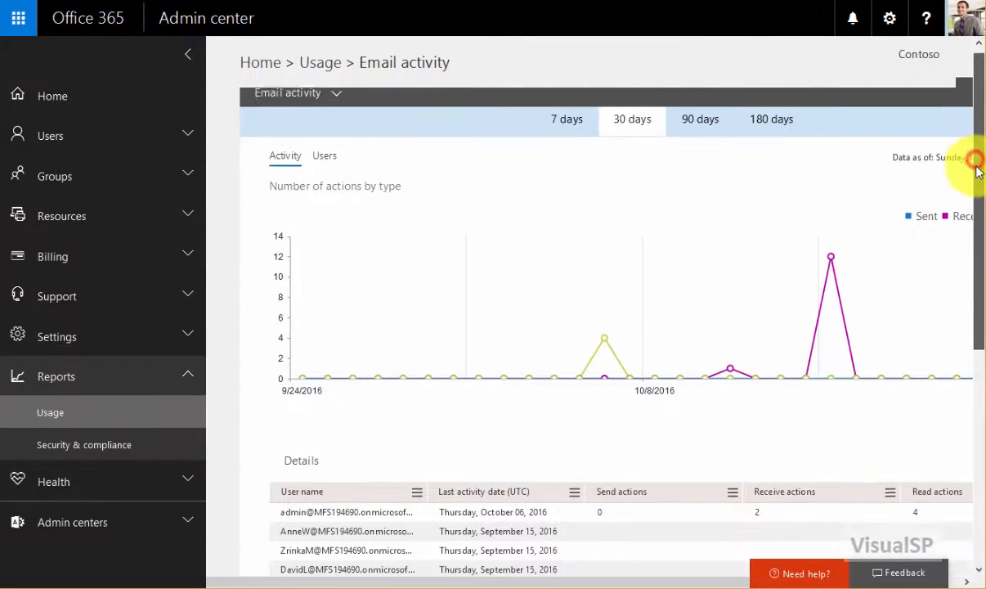
scroll(down, 3)
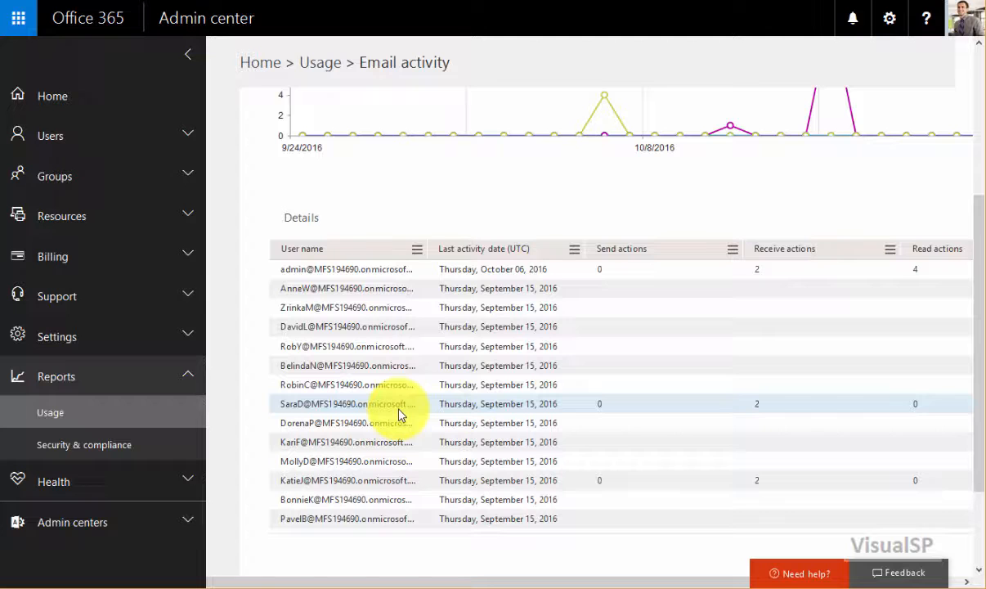
mouse_move(102, 356)
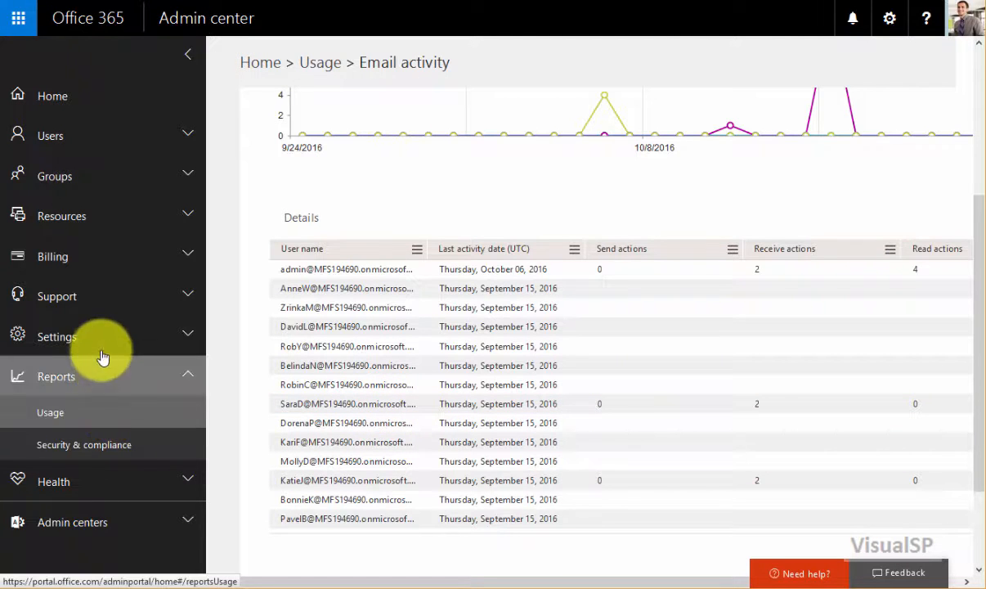
- Reach the Reports entry in Settings > Services & add-ins
click(55, 337)
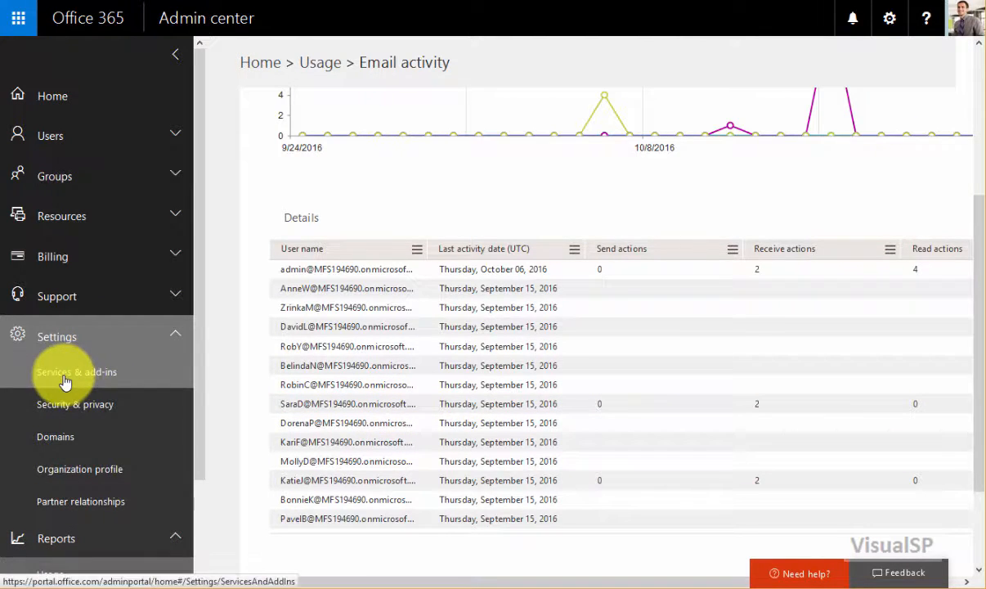
click(75, 371)
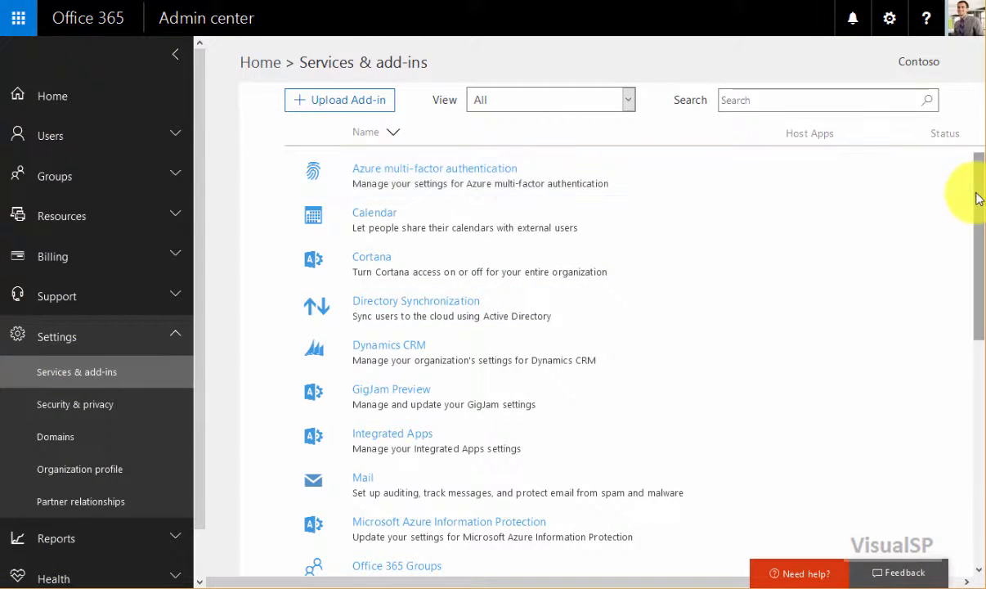
scroll(down, 3)
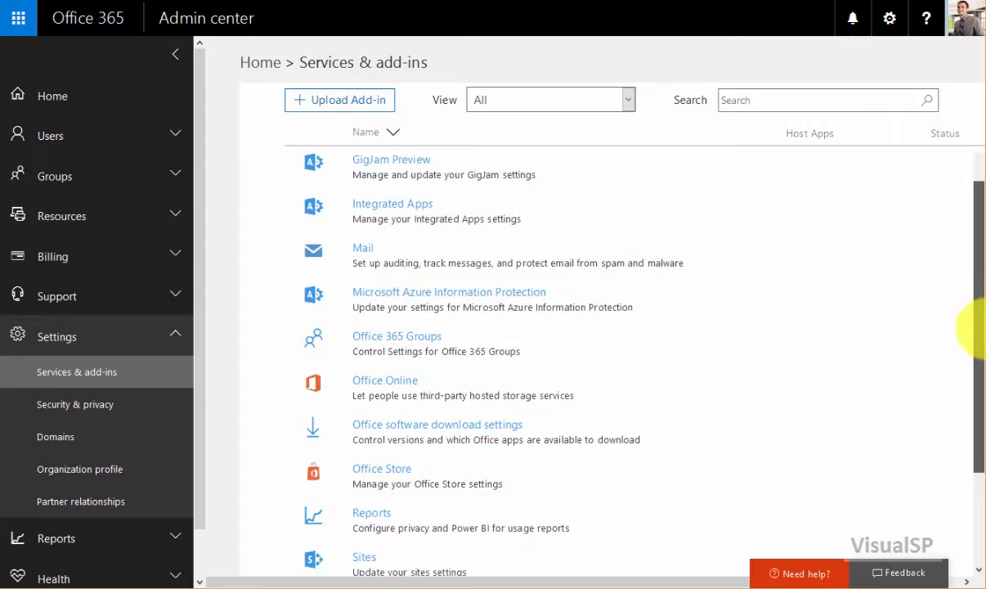
scroll(down, 3)
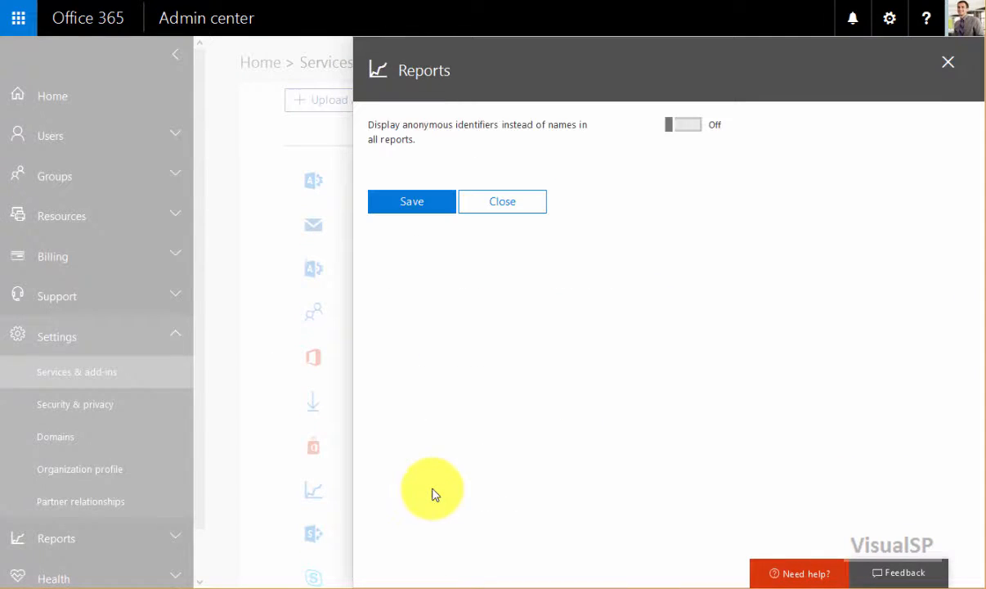
mouse_move(556, 131)
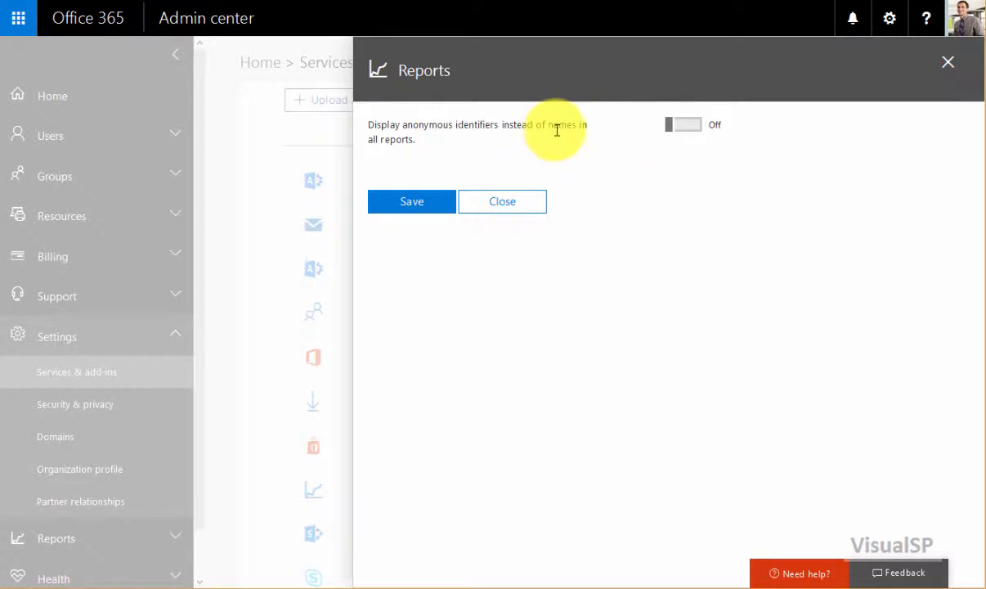
- Switch 'Display anonymous identifiers instead of names in all reports' to On and save
click(684, 124)
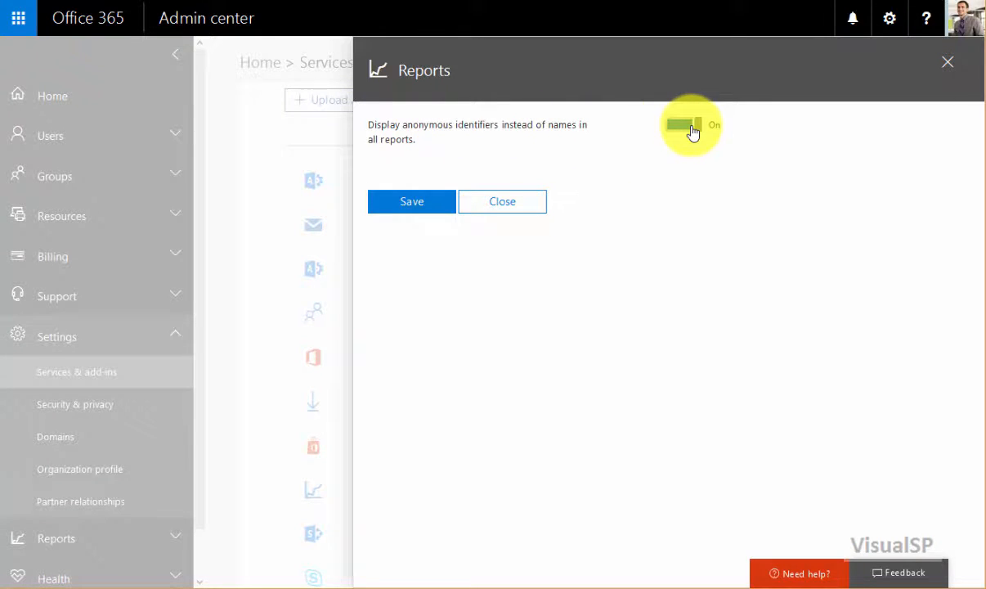
click(412, 201)
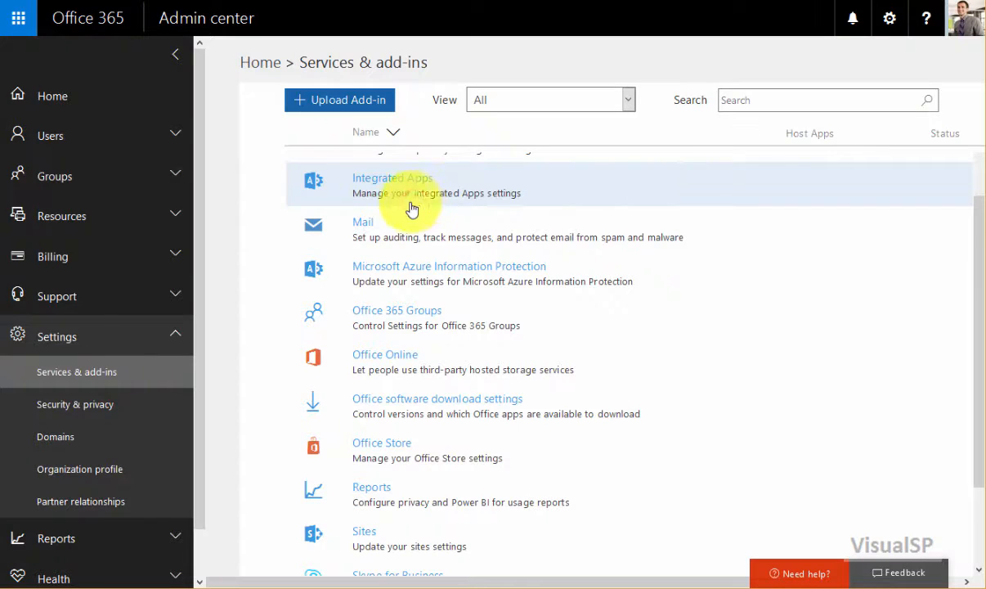
- Return to the Email activity report's Details table, now showing anonymous identifiers
click(101, 538)
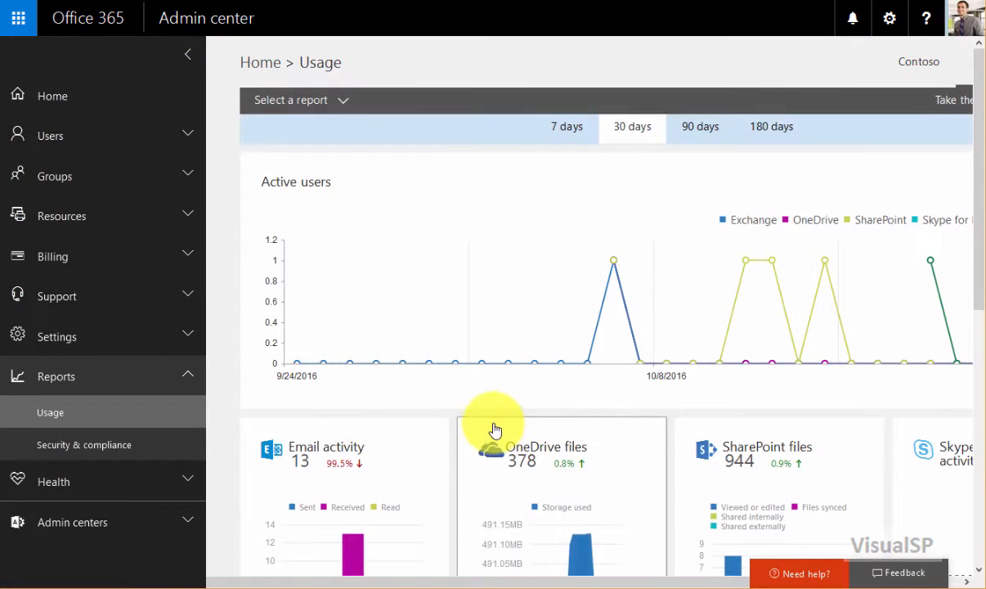
click(325, 445)
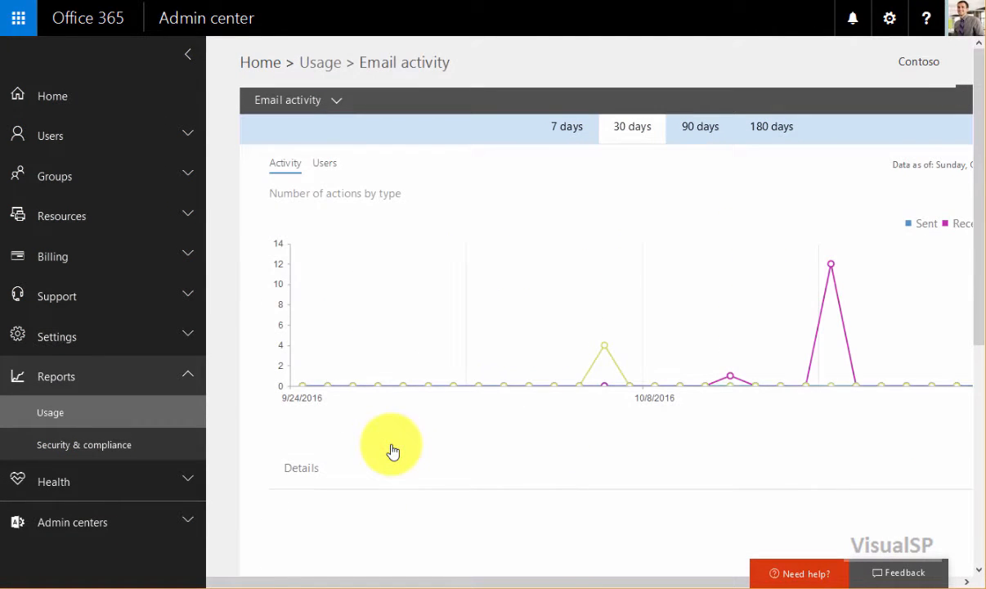
scroll(down, 3)
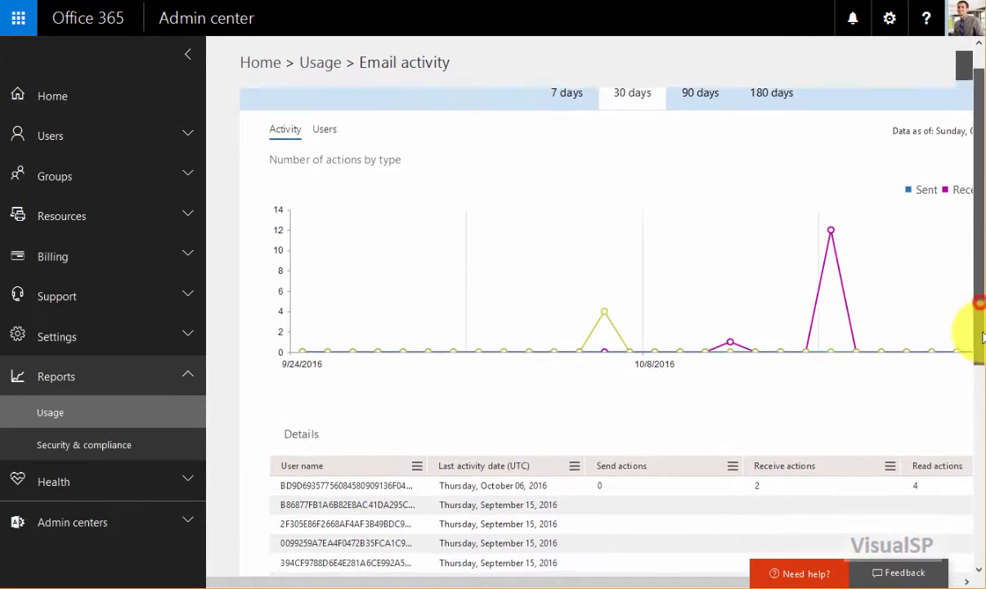
scroll(down, 3)
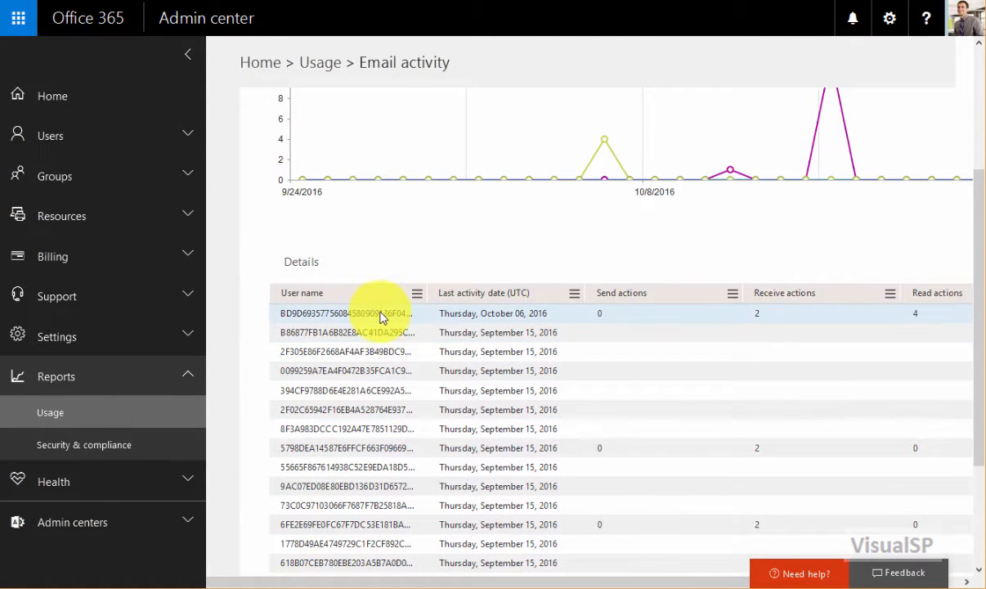